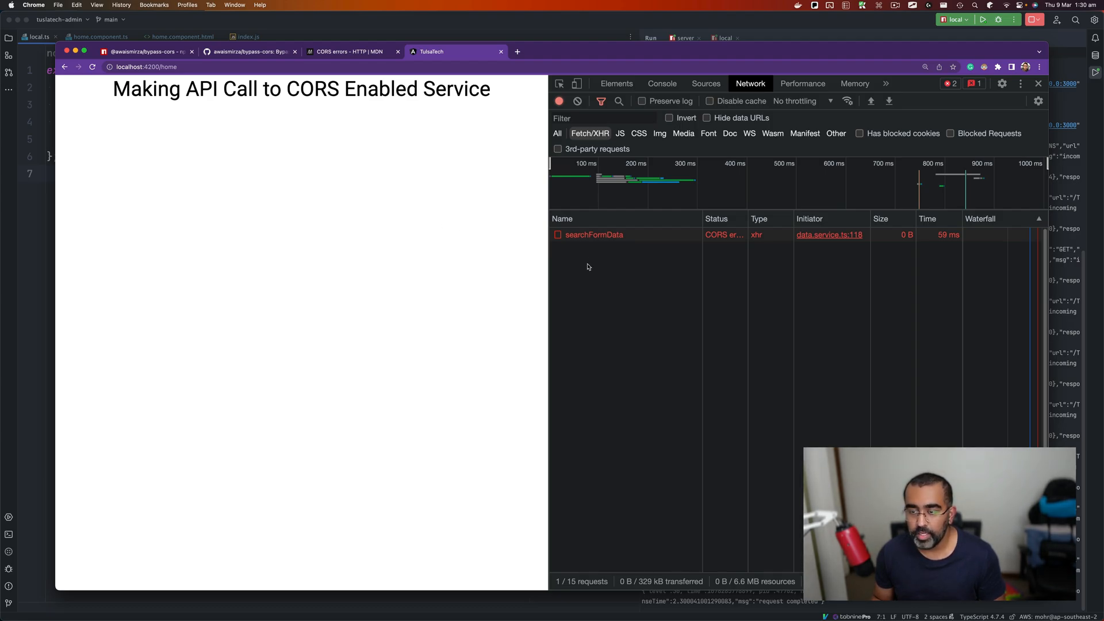
pyautogui.moveTo(380, 310)
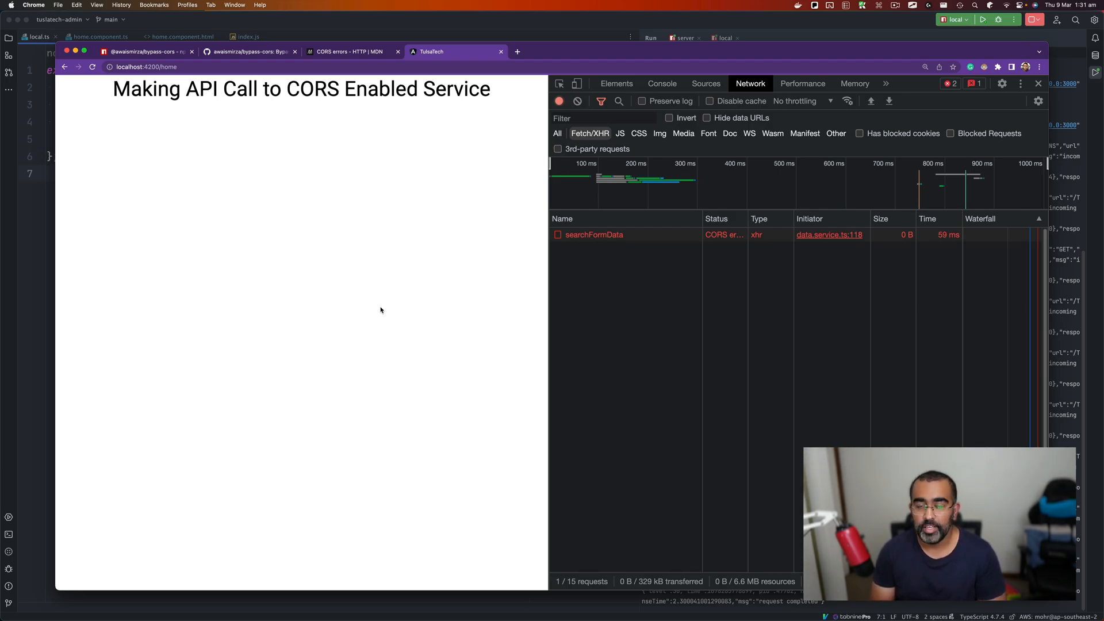
pyautogui.moveTo(400, 169)
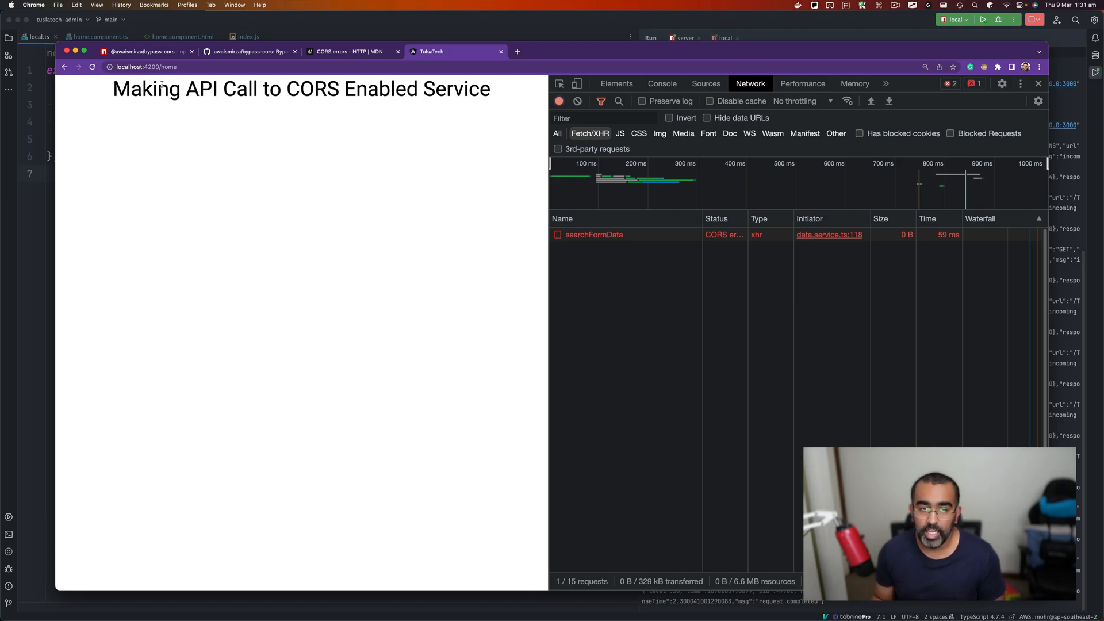
# Inspect the failed searchFormData request's headers, then read the CORS policy block error in the Console
pyautogui.click(146, 67)
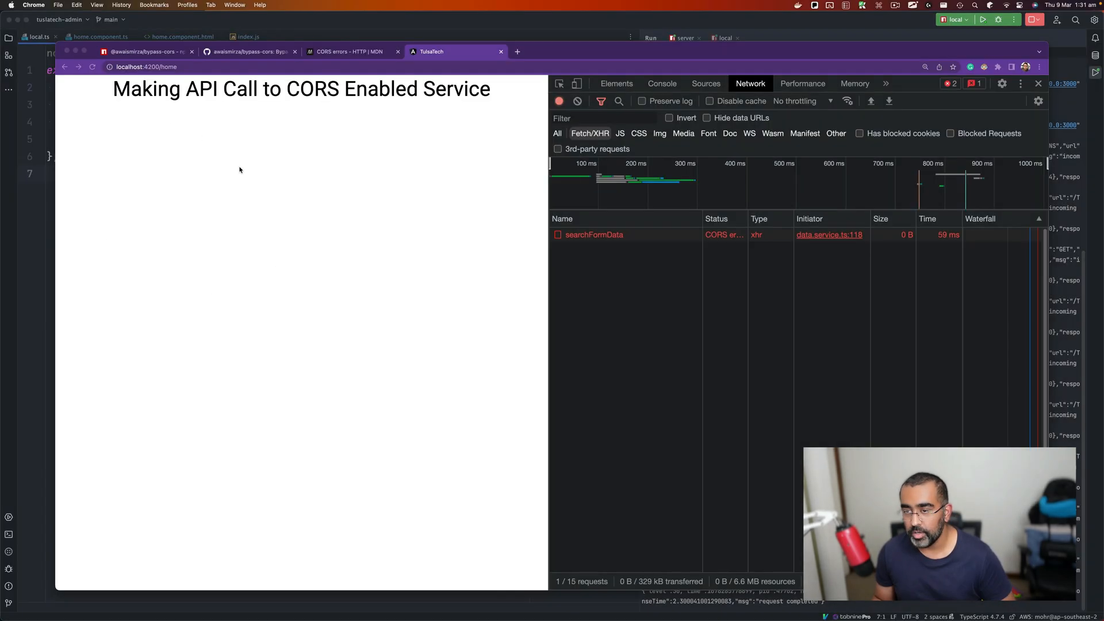
pyautogui.click(593, 235)
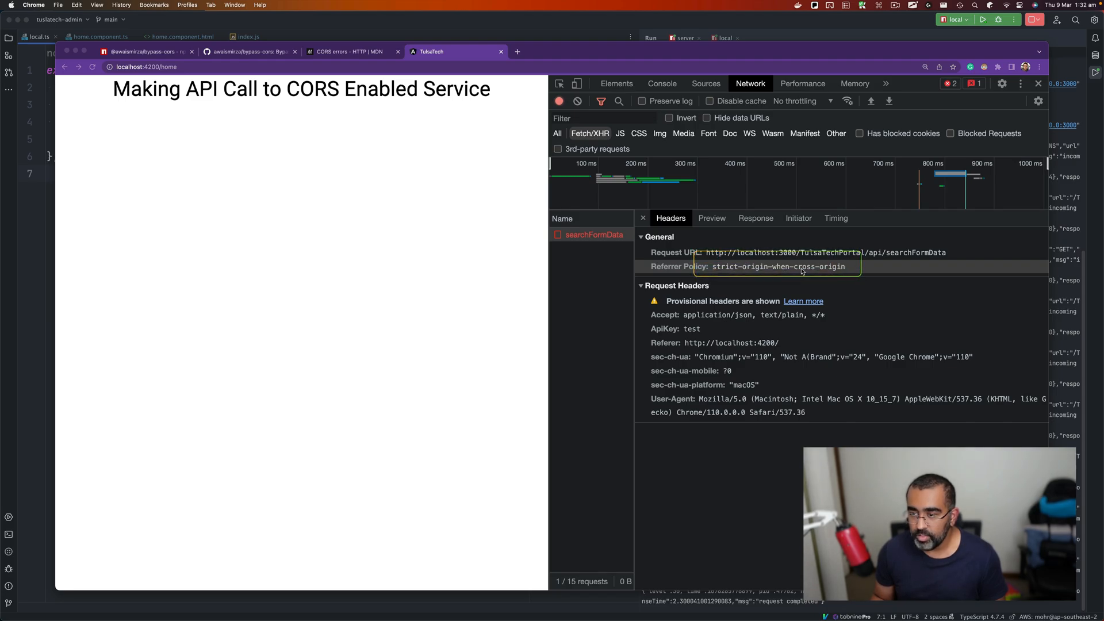
pyautogui.click(661, 83)
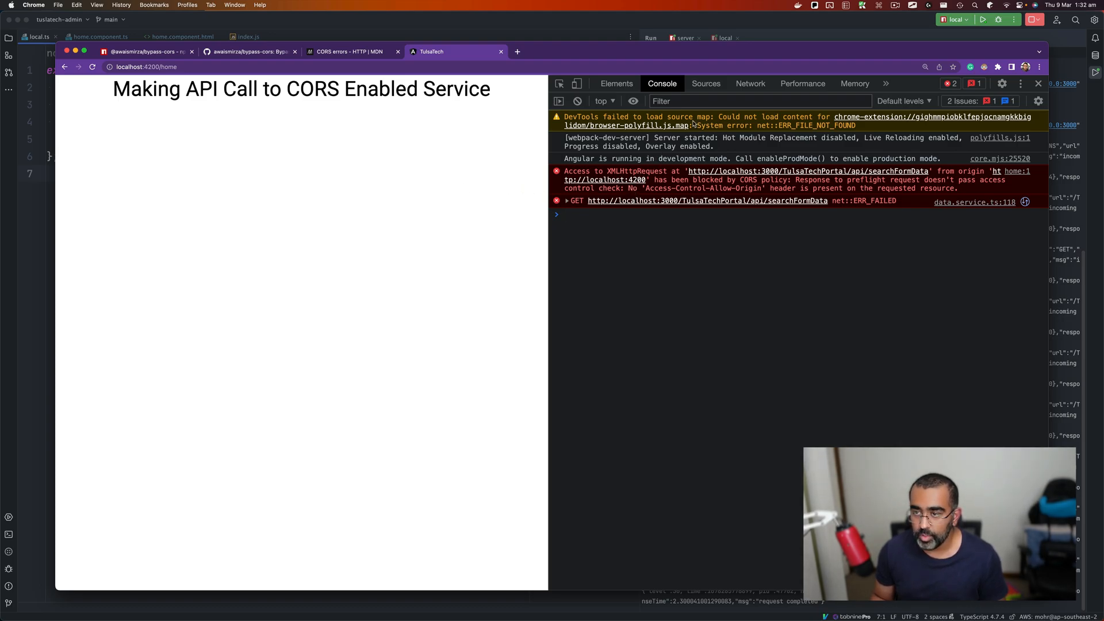
# Back in Network, confirm searchFormData still fails with CORS, then move to the proxy terminal
pyautogui.click(750, 83)
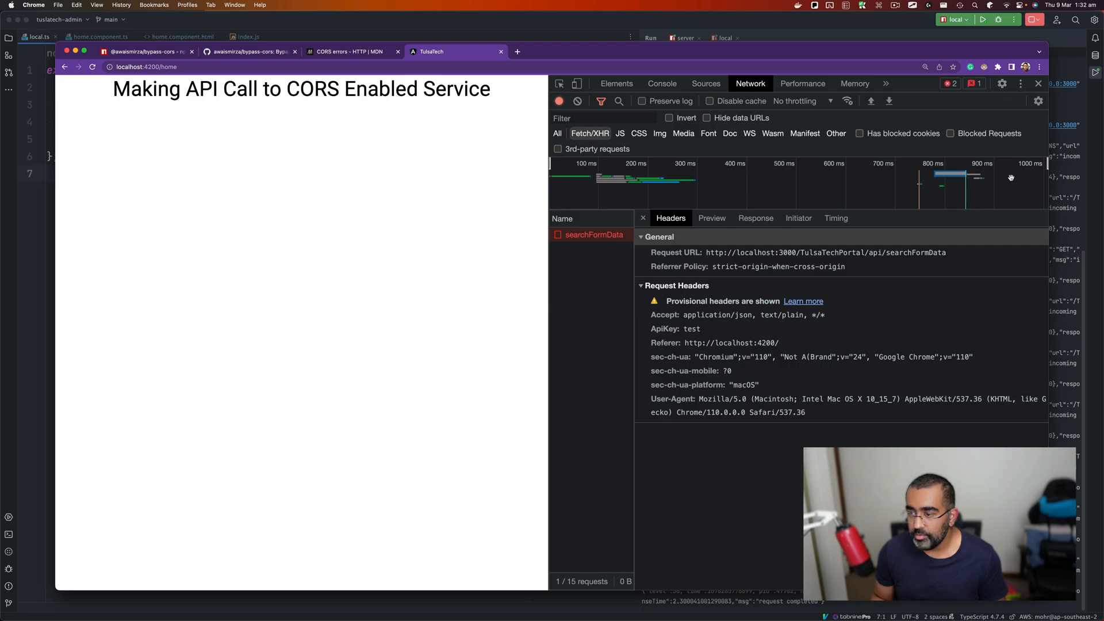
pyautogui.moveTo(486, 197)
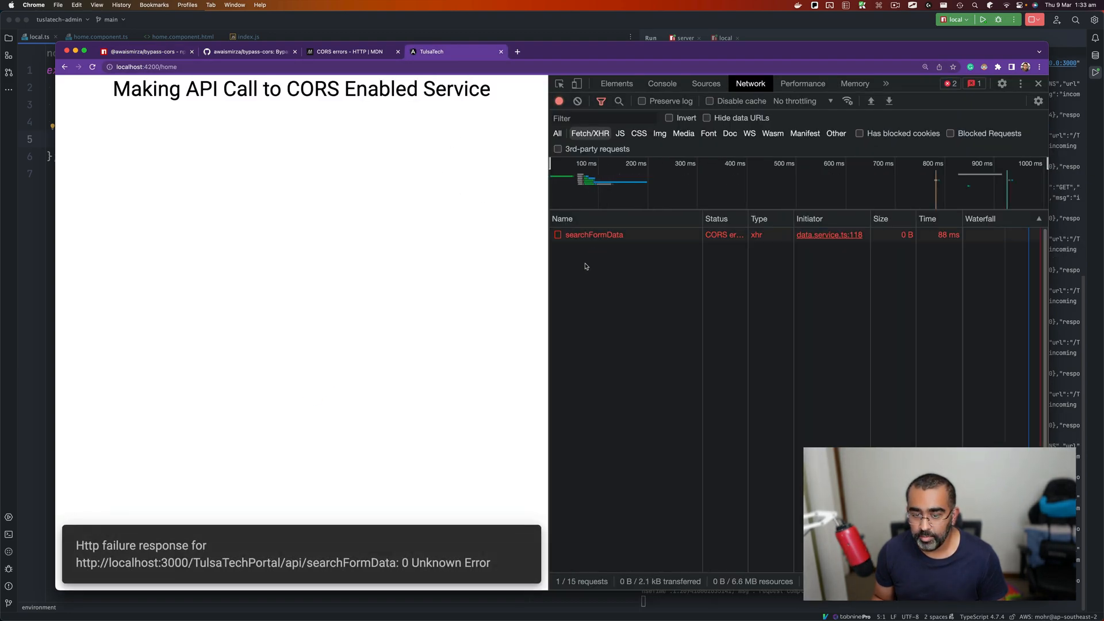
pyautogui.click(593, 235)
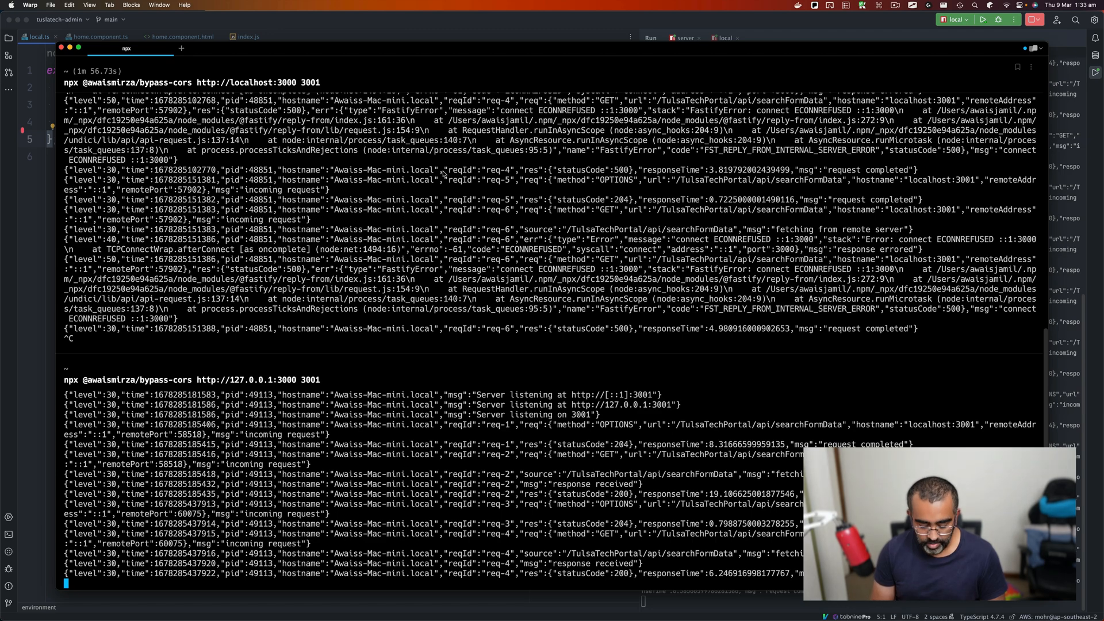
pyautogui.press('cmd+k')
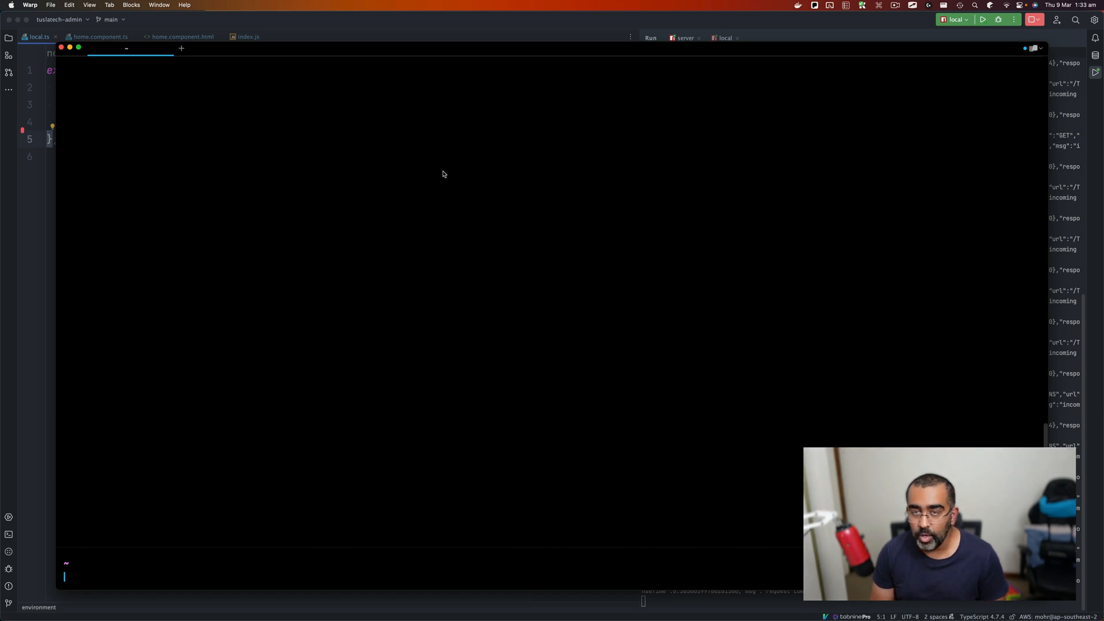
pyautogui.write('npx @awaismirza/bypass-cors http://127.0.0.1:3000 3001')
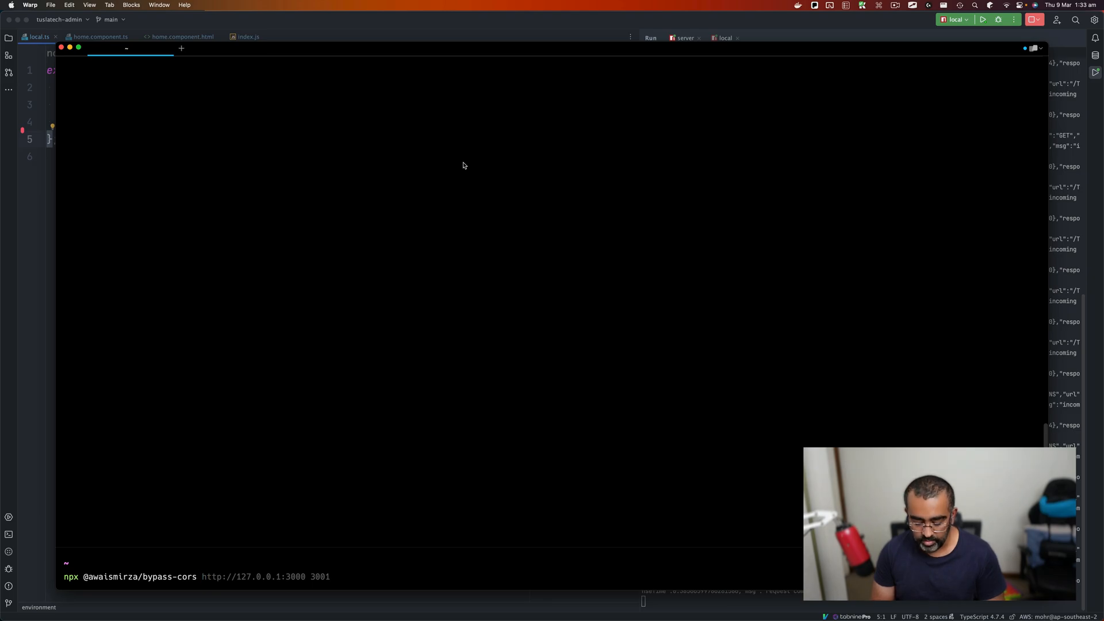
pyautogui.write('12')
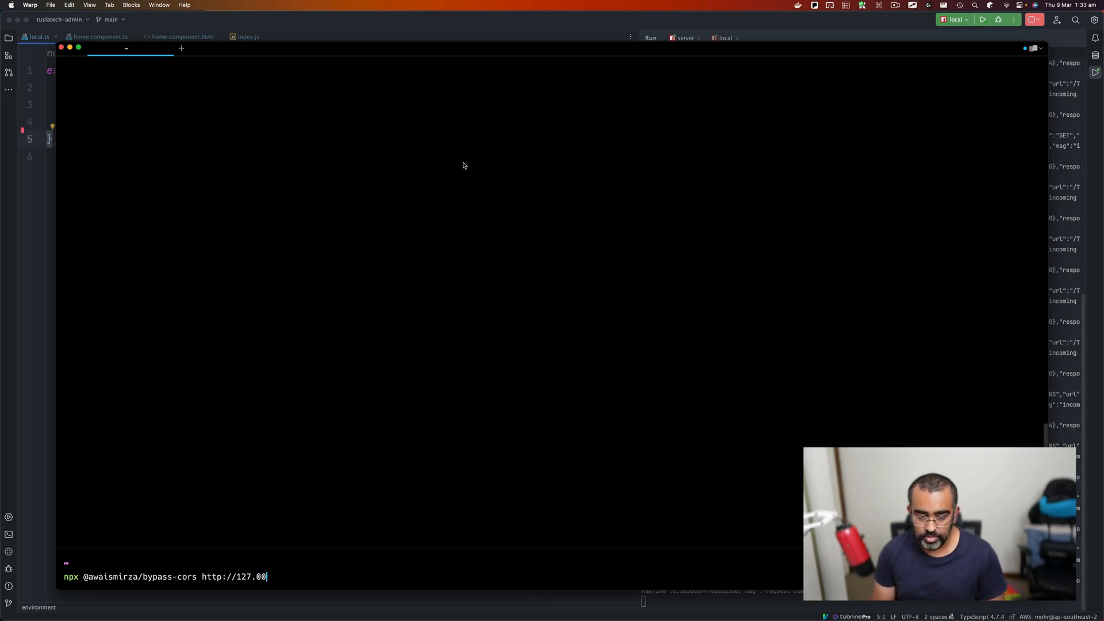
pyautogui.write('.0.1:3000 3001')
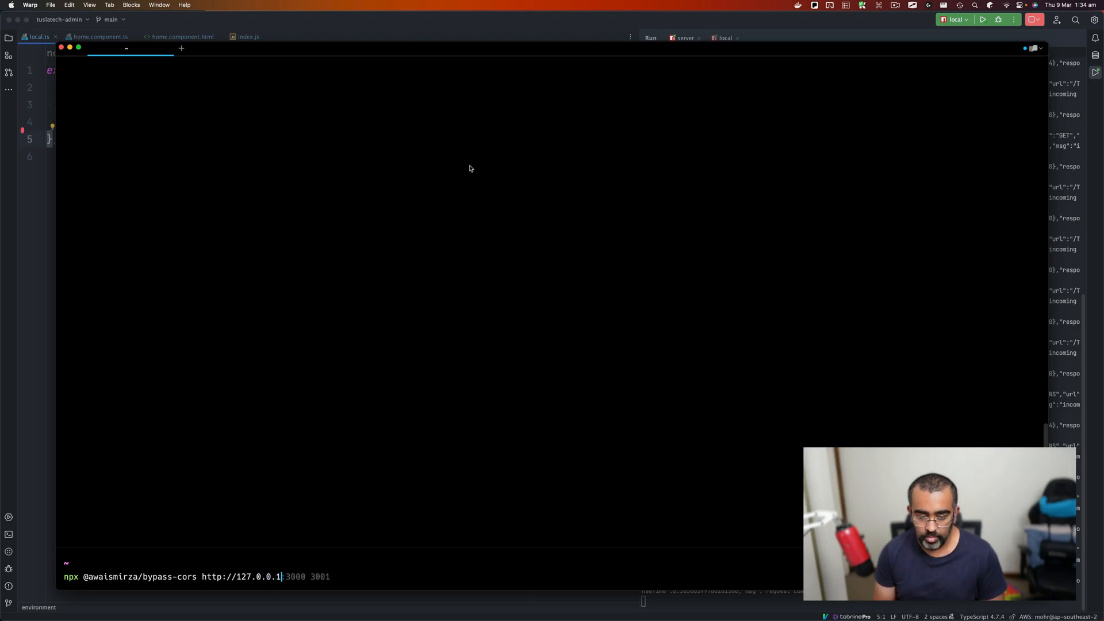
pyautogui.write(':3000')
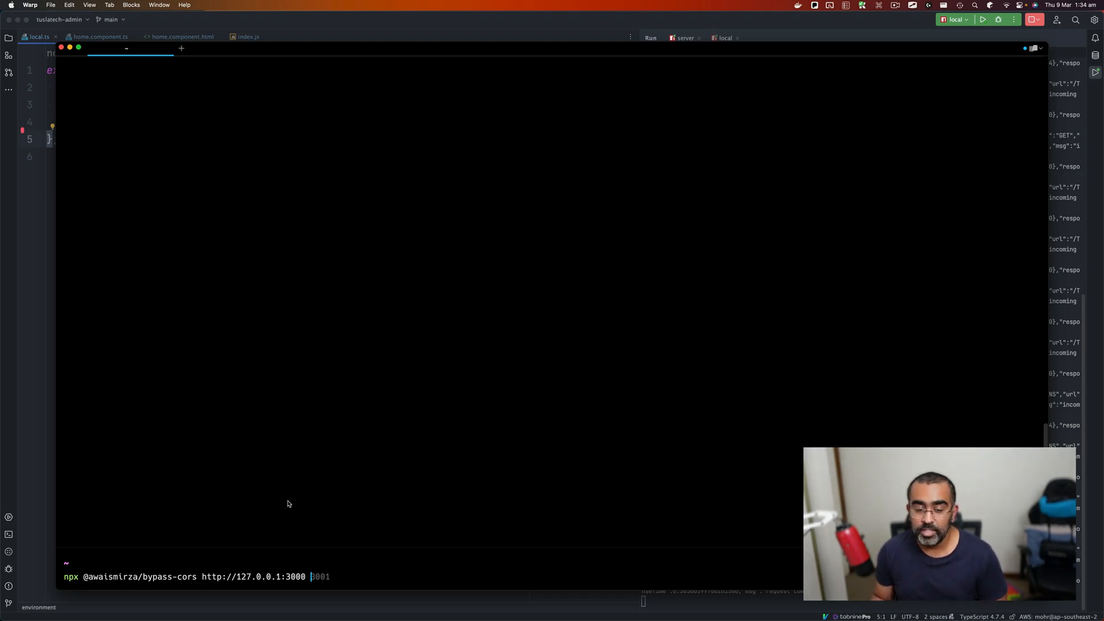
pyautogui.moveTo(207, 577)
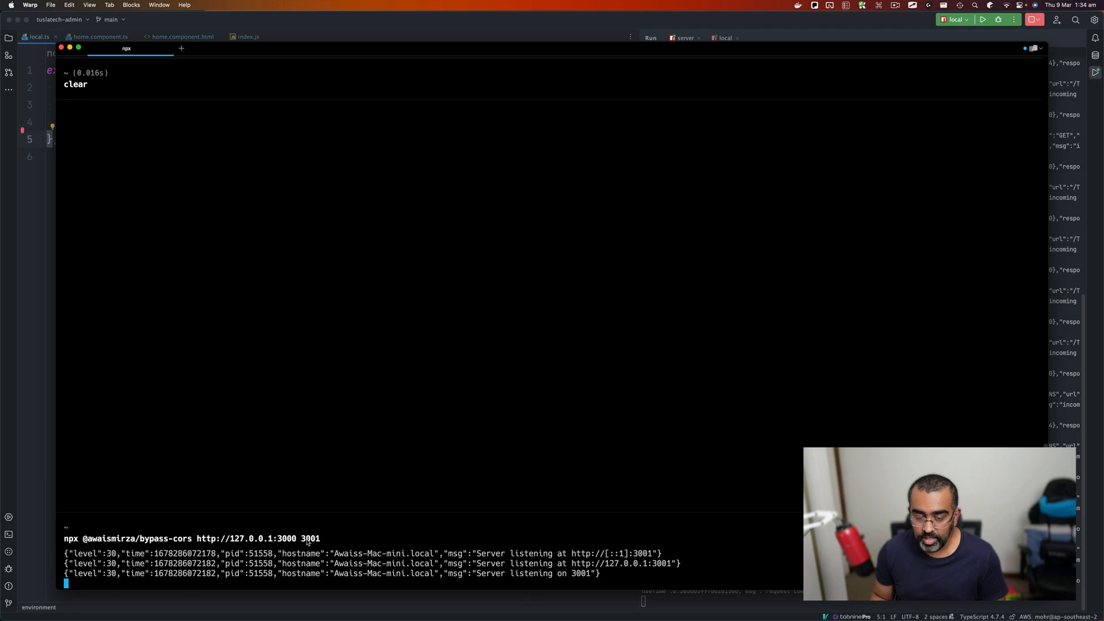
pyautogui.doubleClick(310, 538)
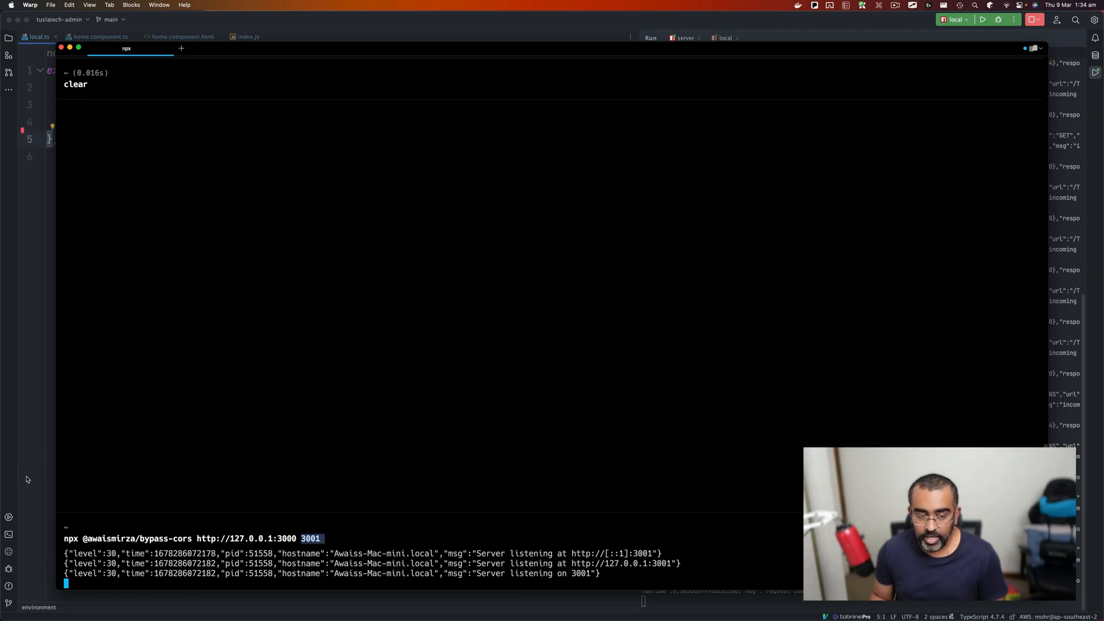
pyautogui.moveTo(246, 539)
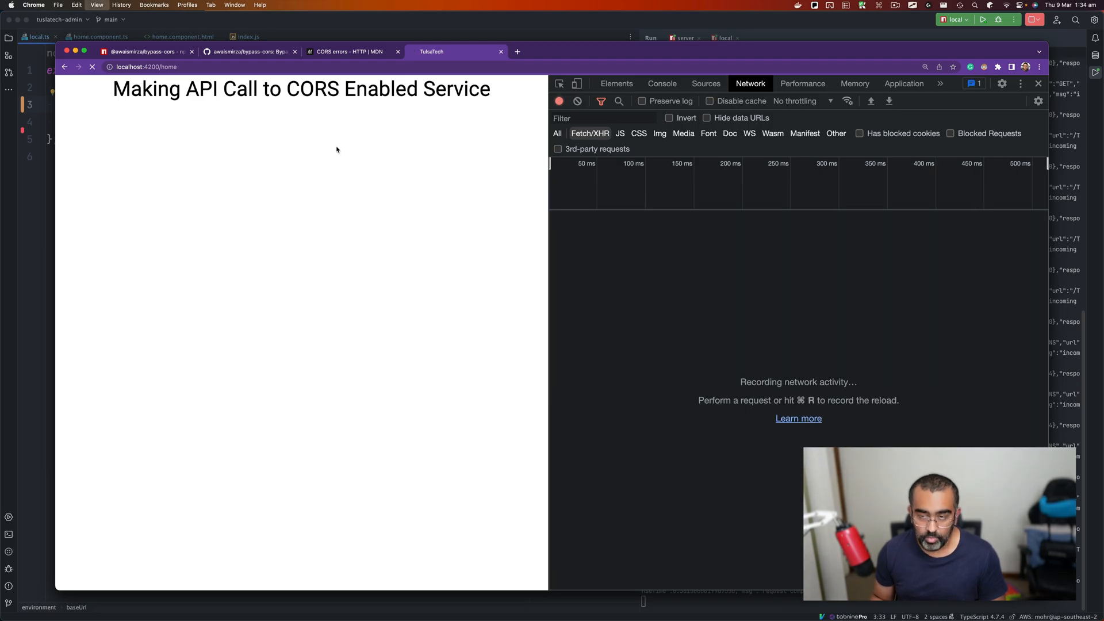
pyautogui.click(593, 235)
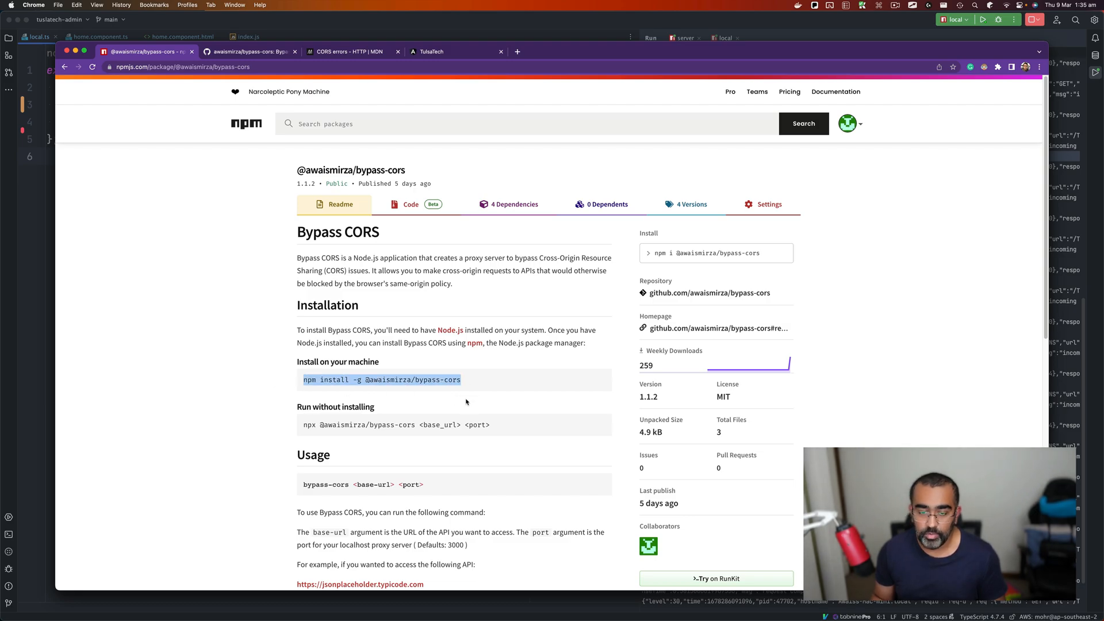
# Scroll through the bypass-cors npm readme, then go to github.com/awaismirza/bypass-cors
pyautogui.scroll(-3)
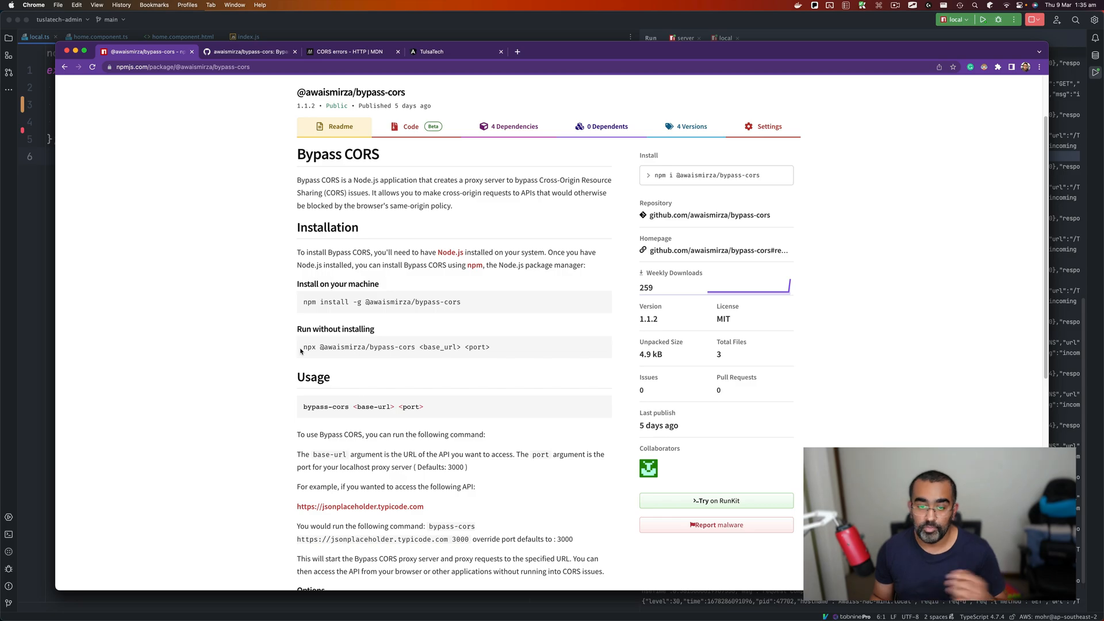
pyautogui.moveTo(322, 364)
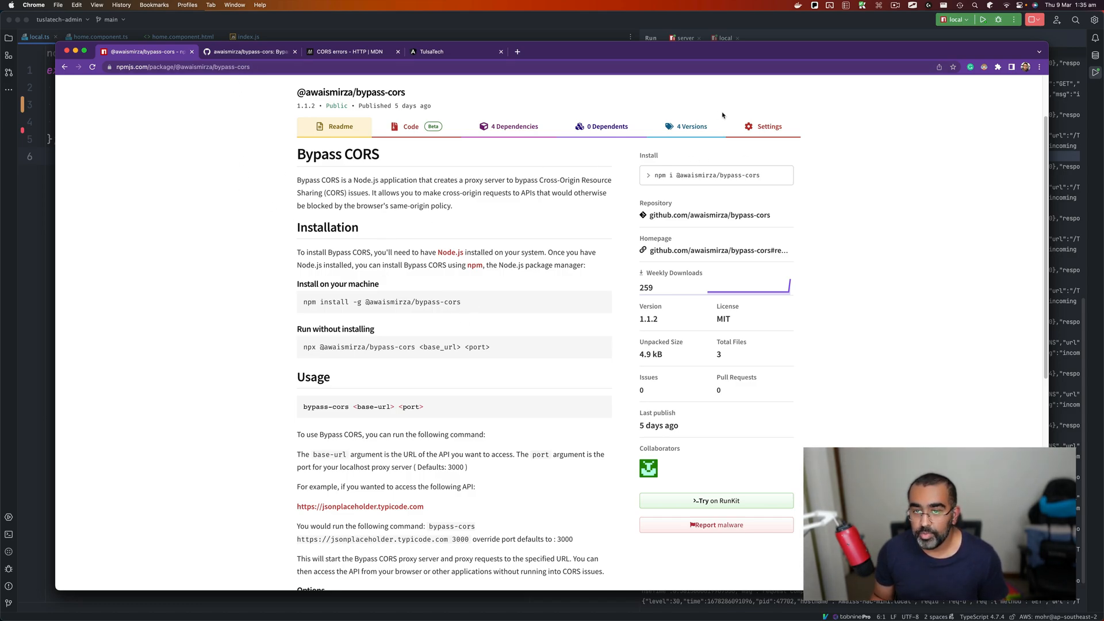
pyautogui.click(249, 51)
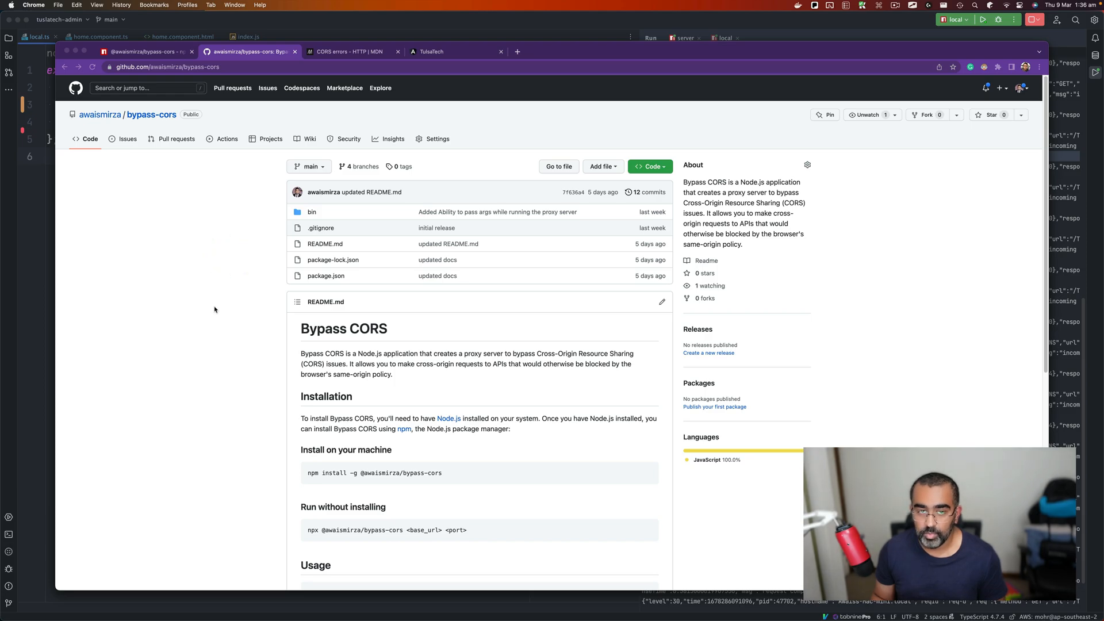
# Read the MDN CORS errors introduction, selecting its error-message paragraph, then return to npm bypass-cors
pyautogui.click(349, 51)
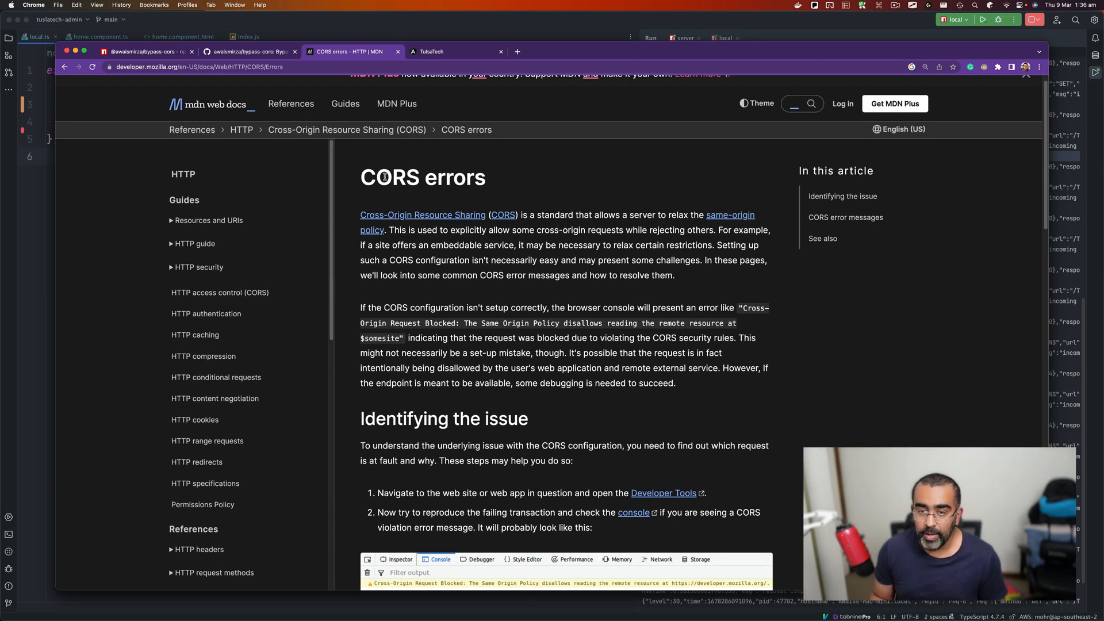
pyautogui.doubleClick(423, 177)
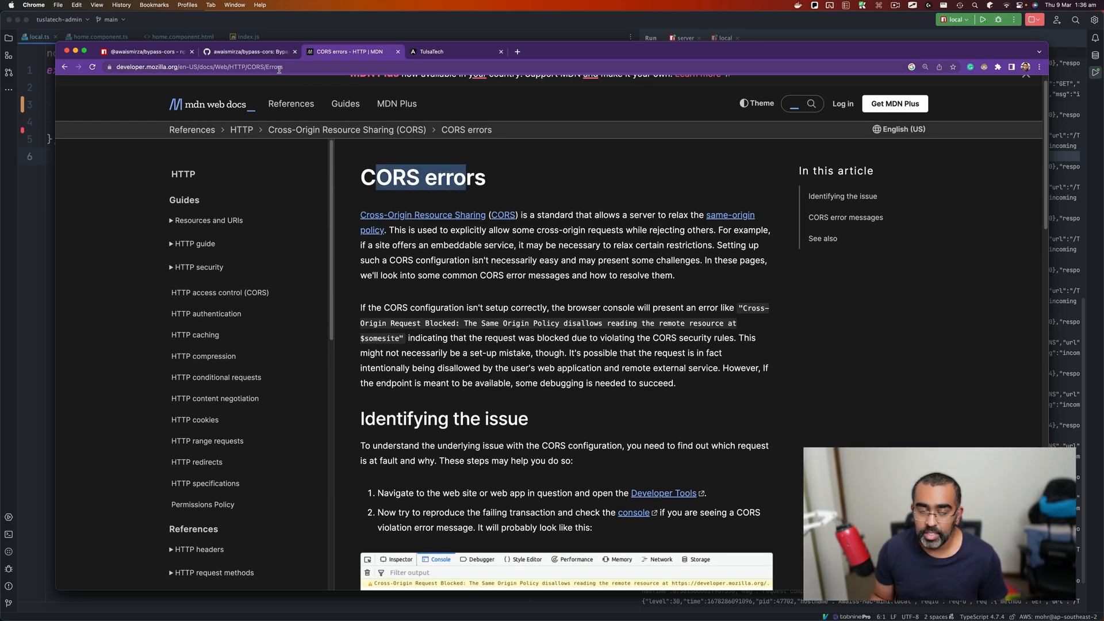
pyautogui.scroll(-3)
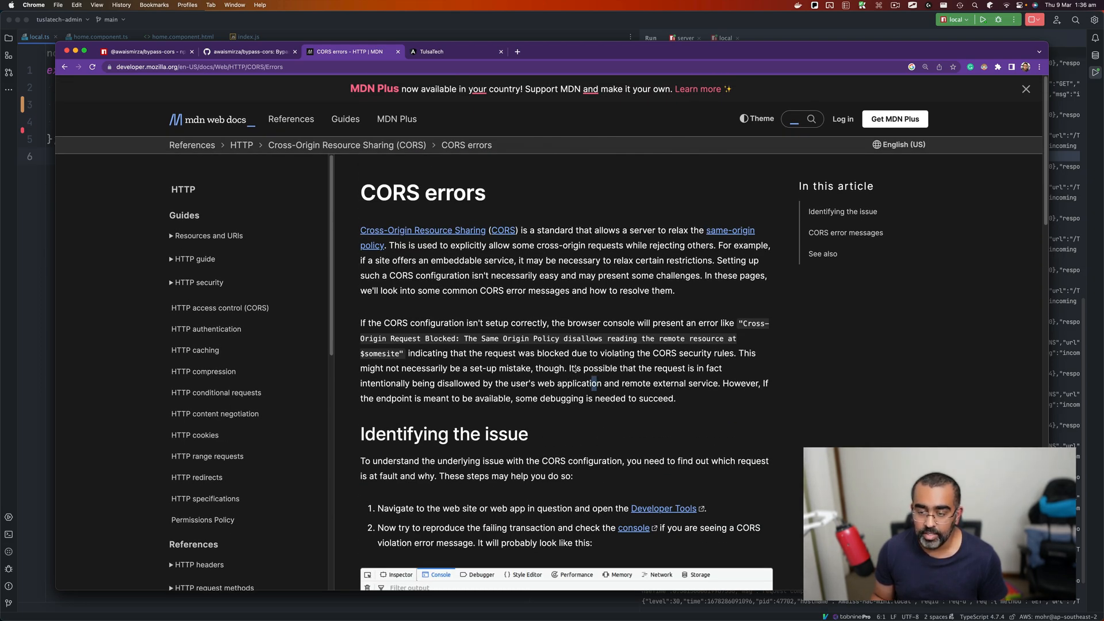
pyautogui.moveTo(477, 291); pyautogui.dragTo(597, 383)
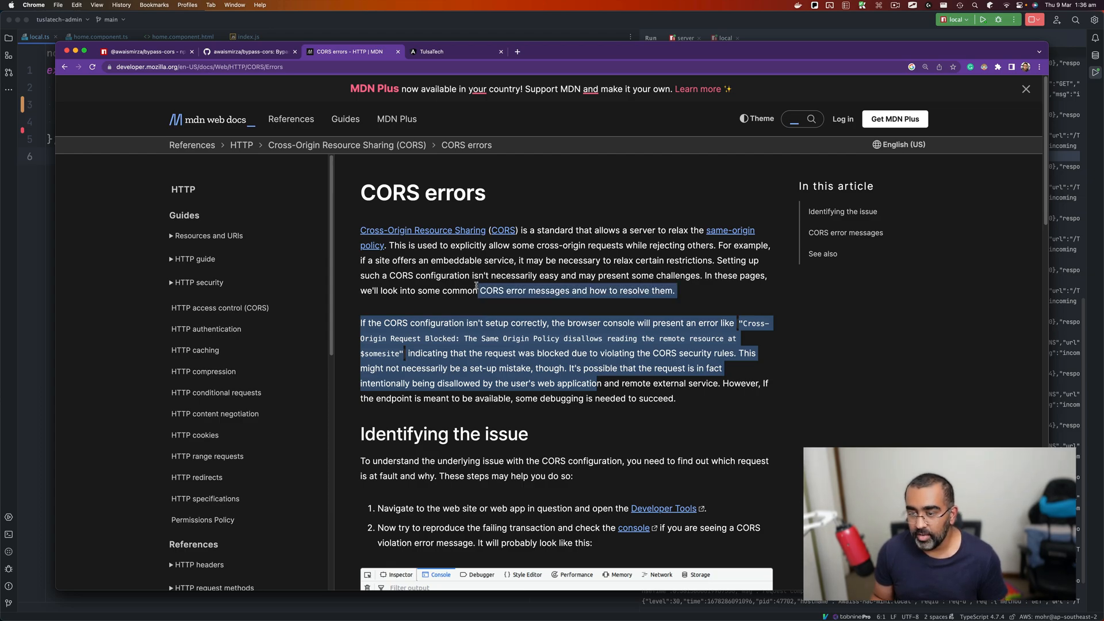
pyautogui.click(455, 271)
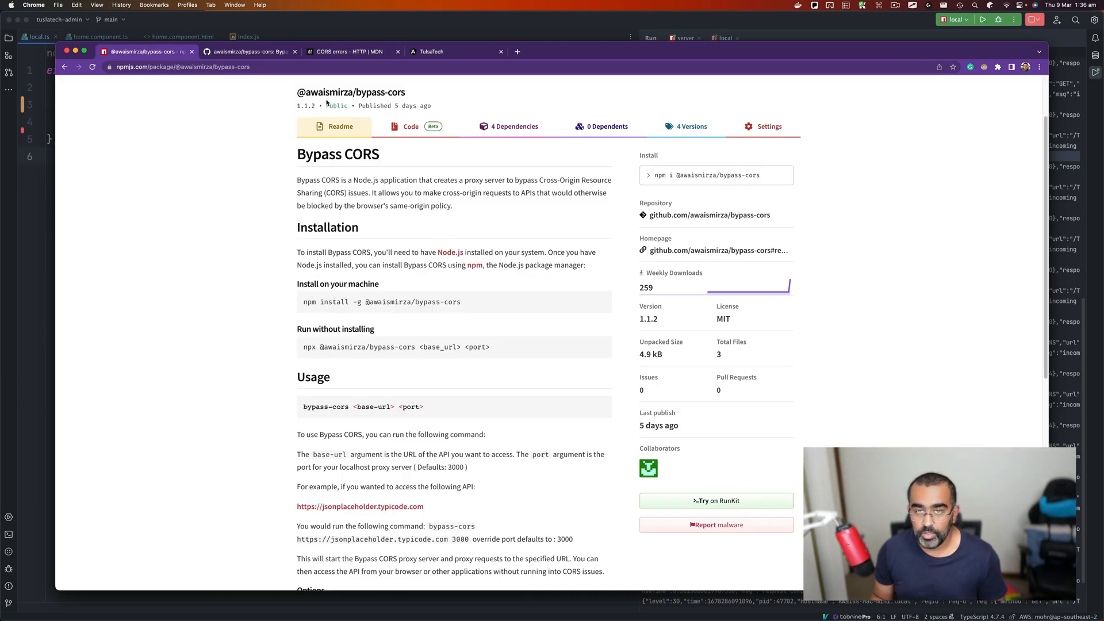
pyautogui.moveTo(525, 288)
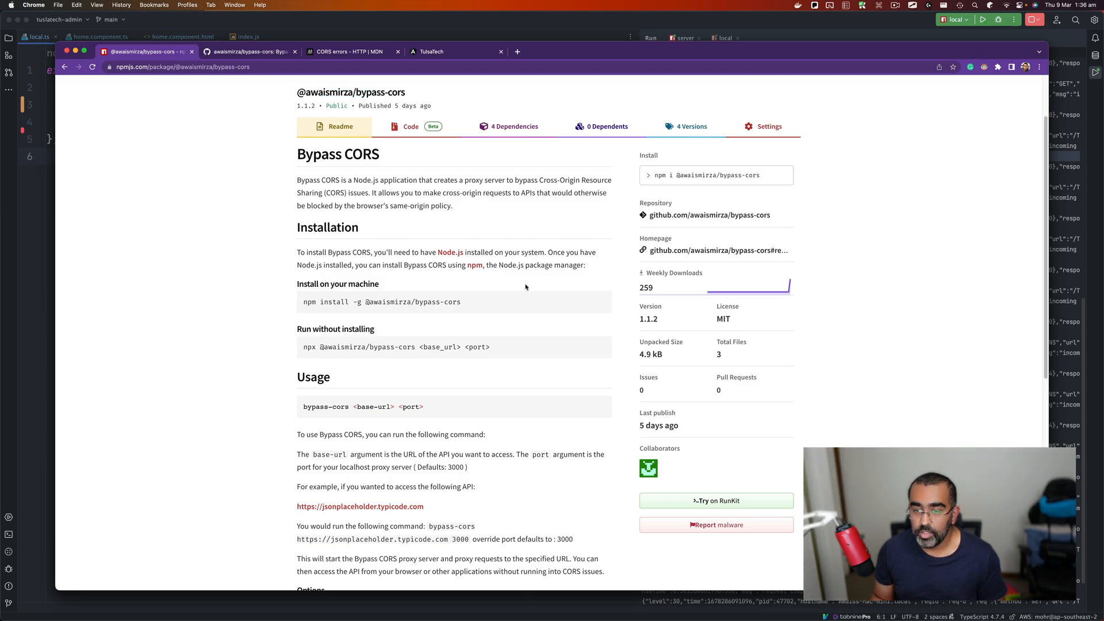